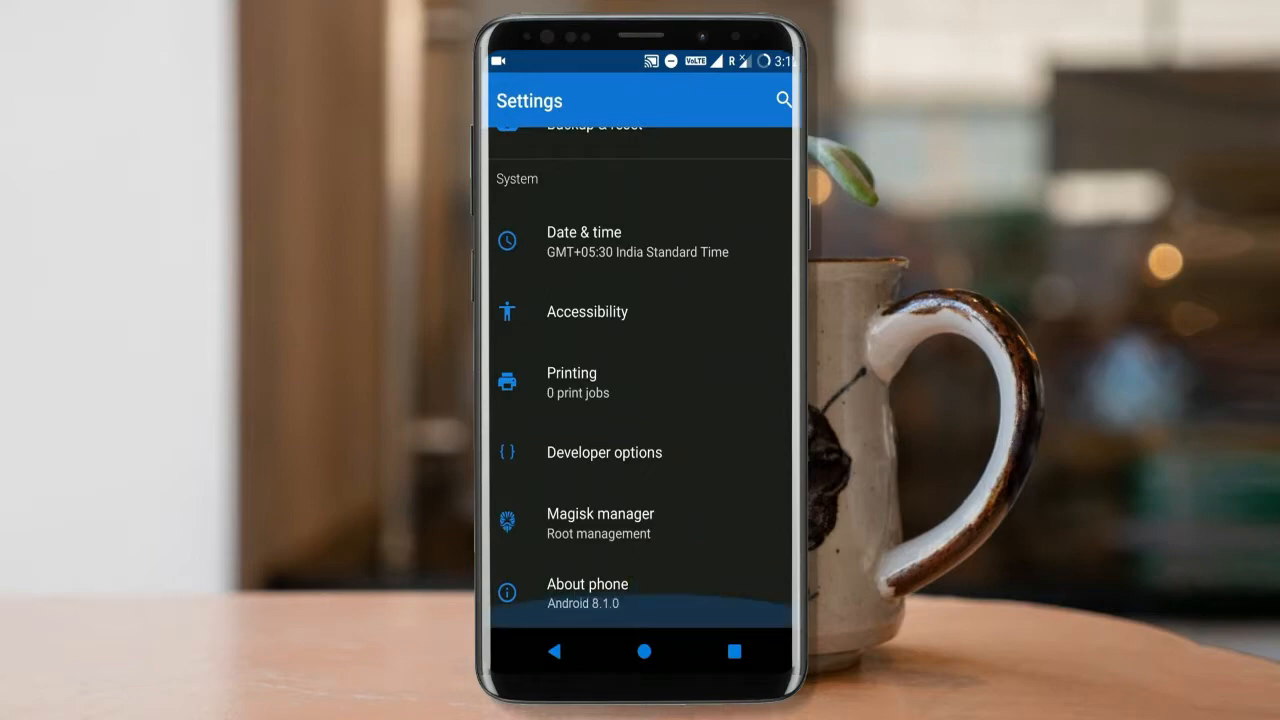
- Reboot the phone from Android 8.1.0 Settings into the TWRP recovery main menu
{"action": "left_click", "coordinate": [643, 651]}
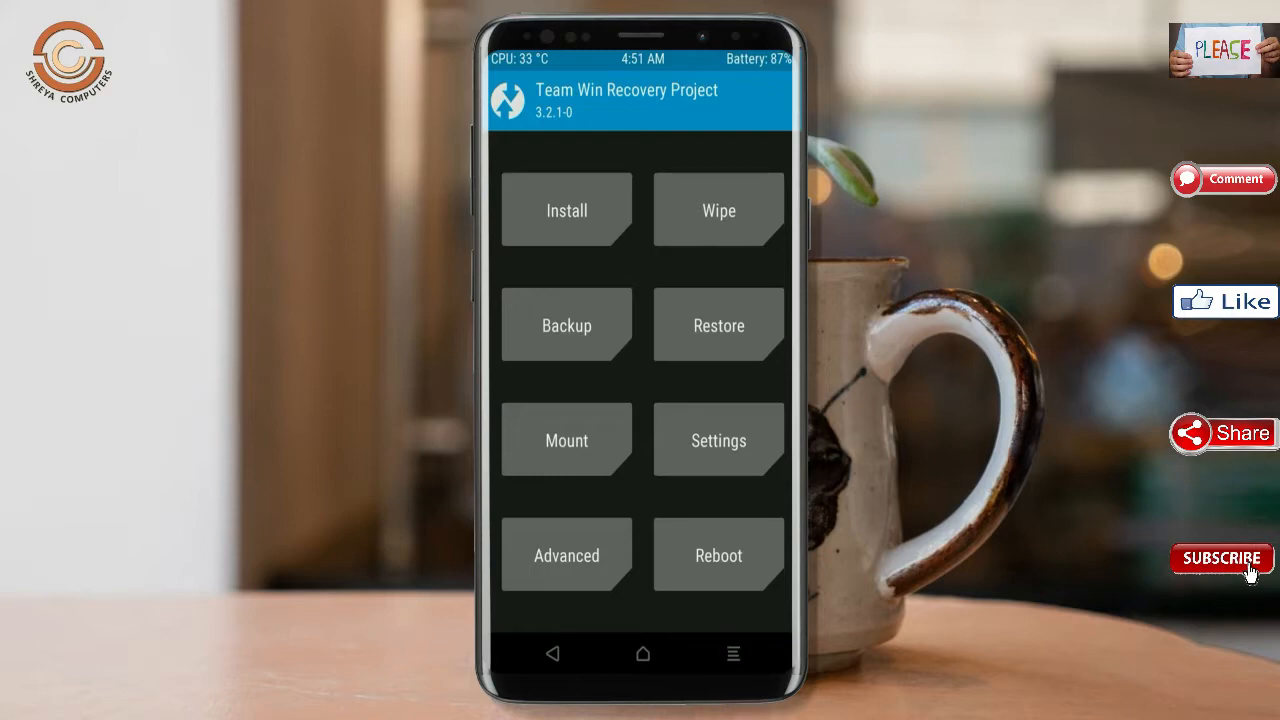
{"action": "left_click", "coordinate": [566, 324]}
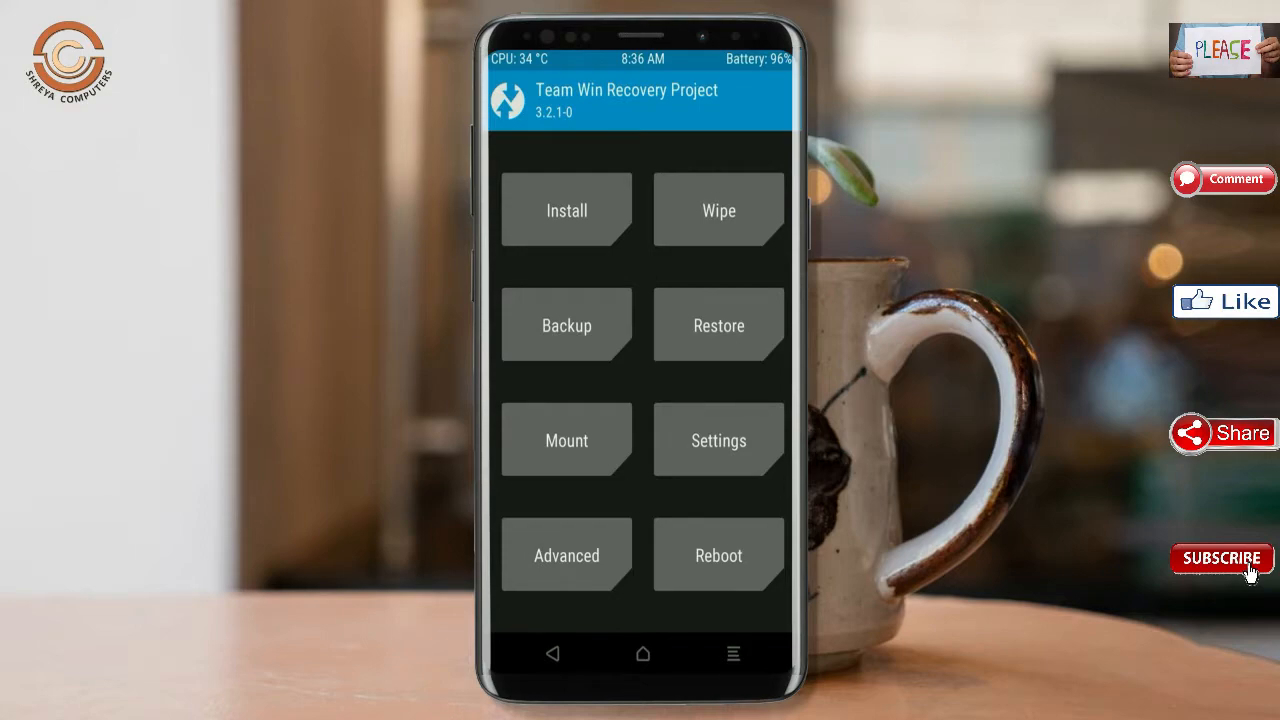
- Factory-reset data, cache and Dalvik in TWRP Wipe, then return to the main menu
{"action": "left_click", "coordinate": [718, 209]}
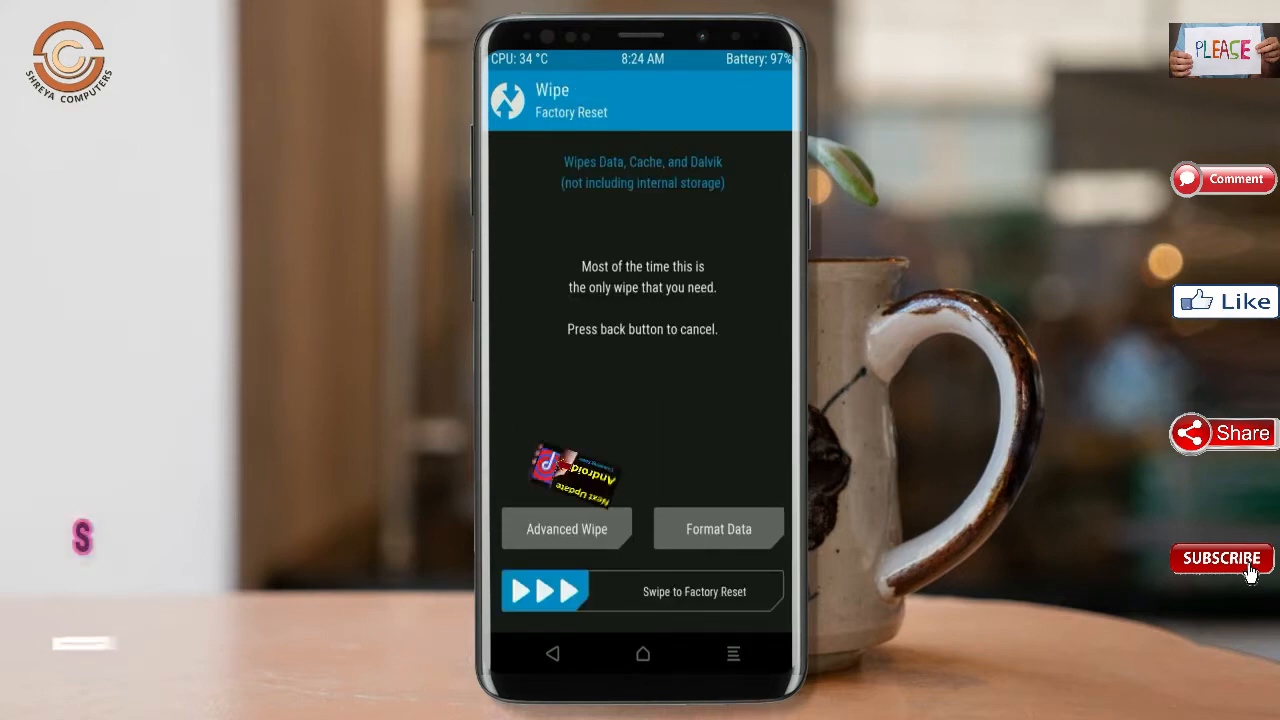
{"action": "left_click", "coordinate": [566, 528]}
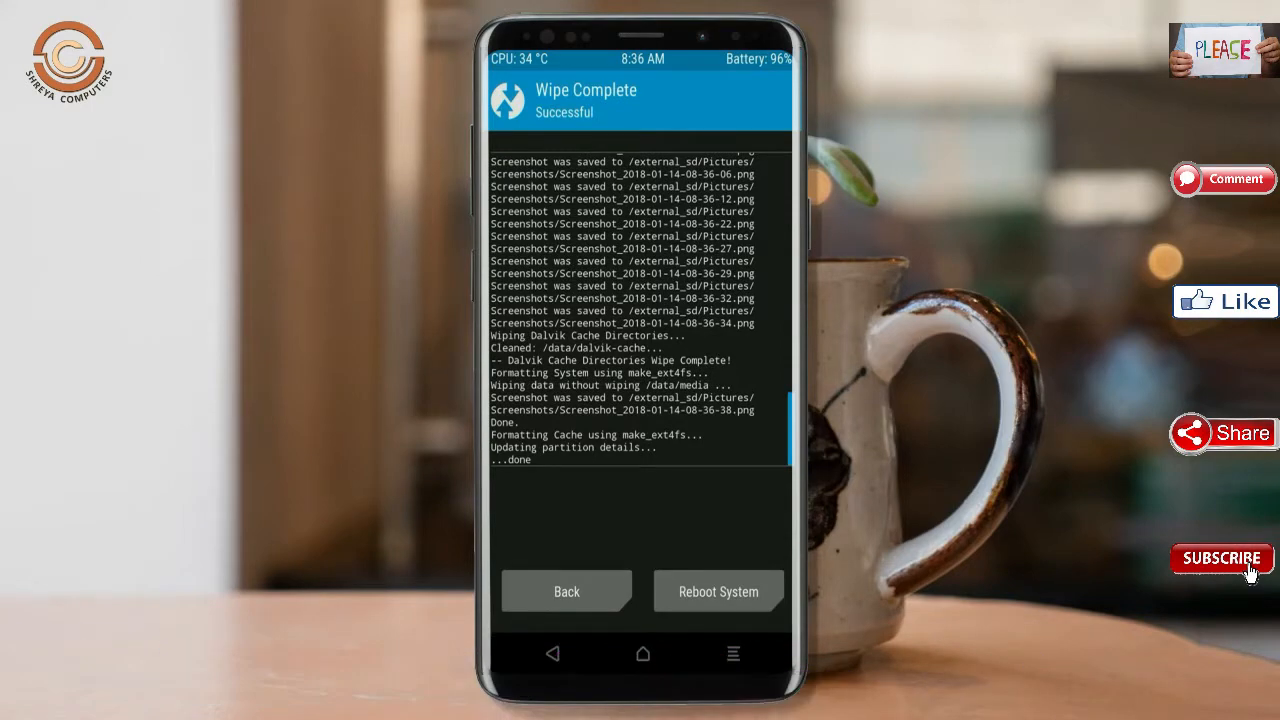
{"action": "left_click", "coordinate": [566, 591]}
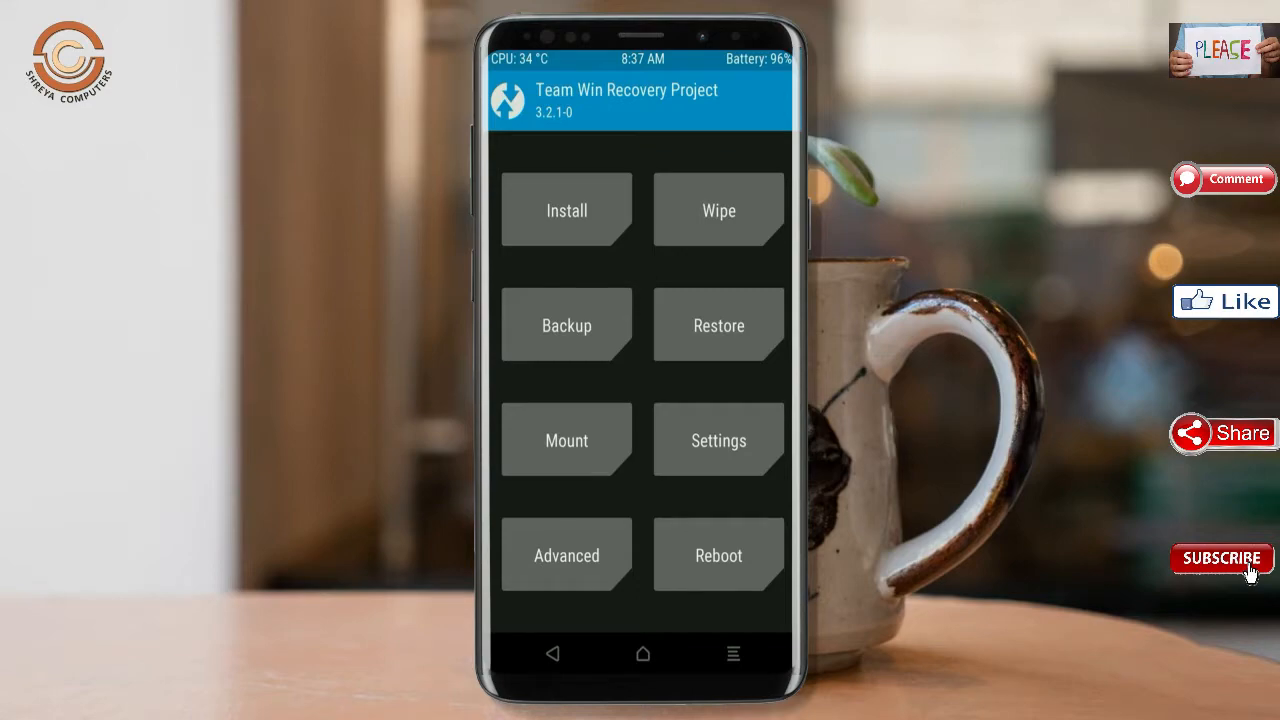
- Queue RR-v6.0.0-Oreo Resurrection Remix OS.zip from /external_sd for flashing
{"action": "left_click", "coordinate": [566, 210]}
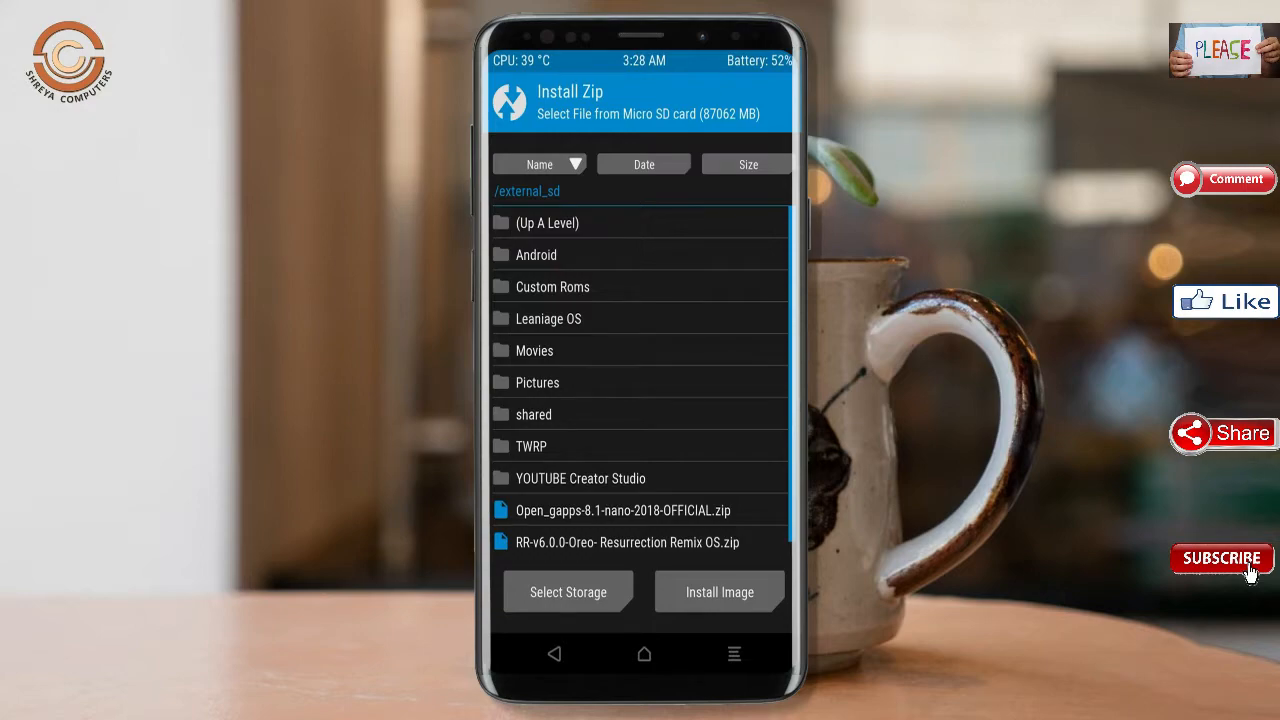
{"action": "left_click", "coordinate": [628, 542]}
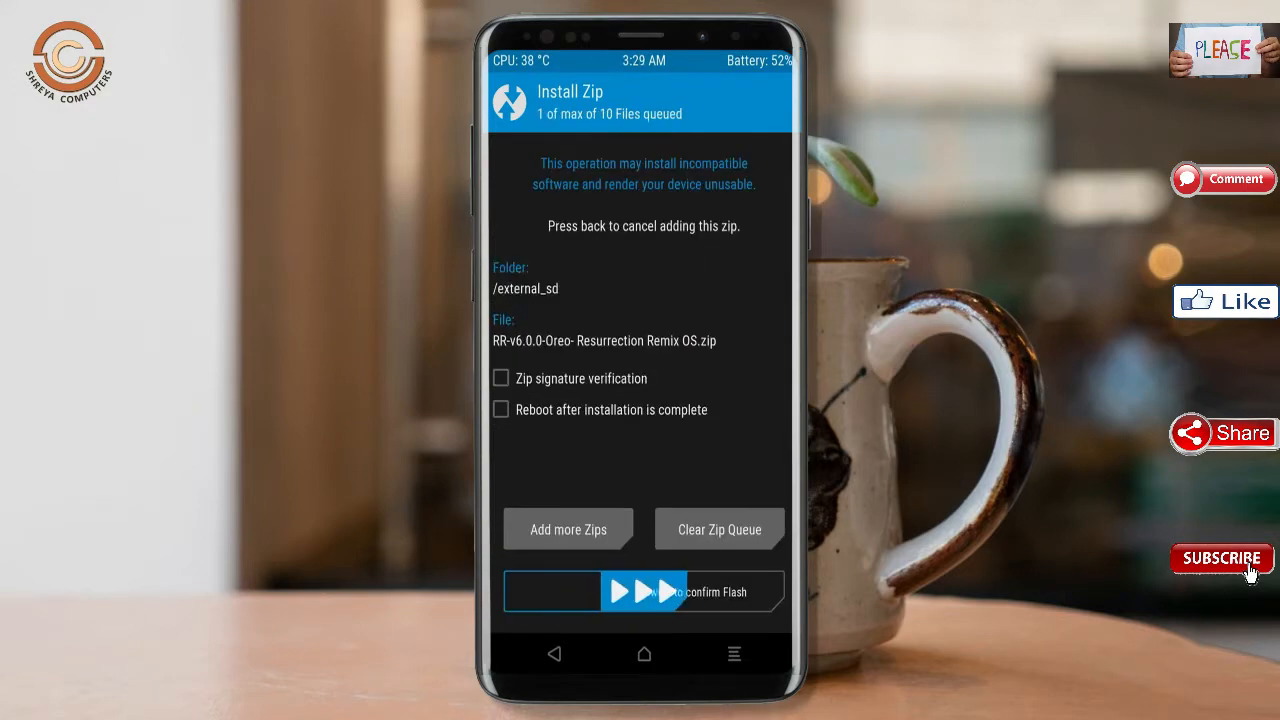
{"action": "left_click_drag", "start_coordinate": [551, 591], "coordinate": [720, 591]}
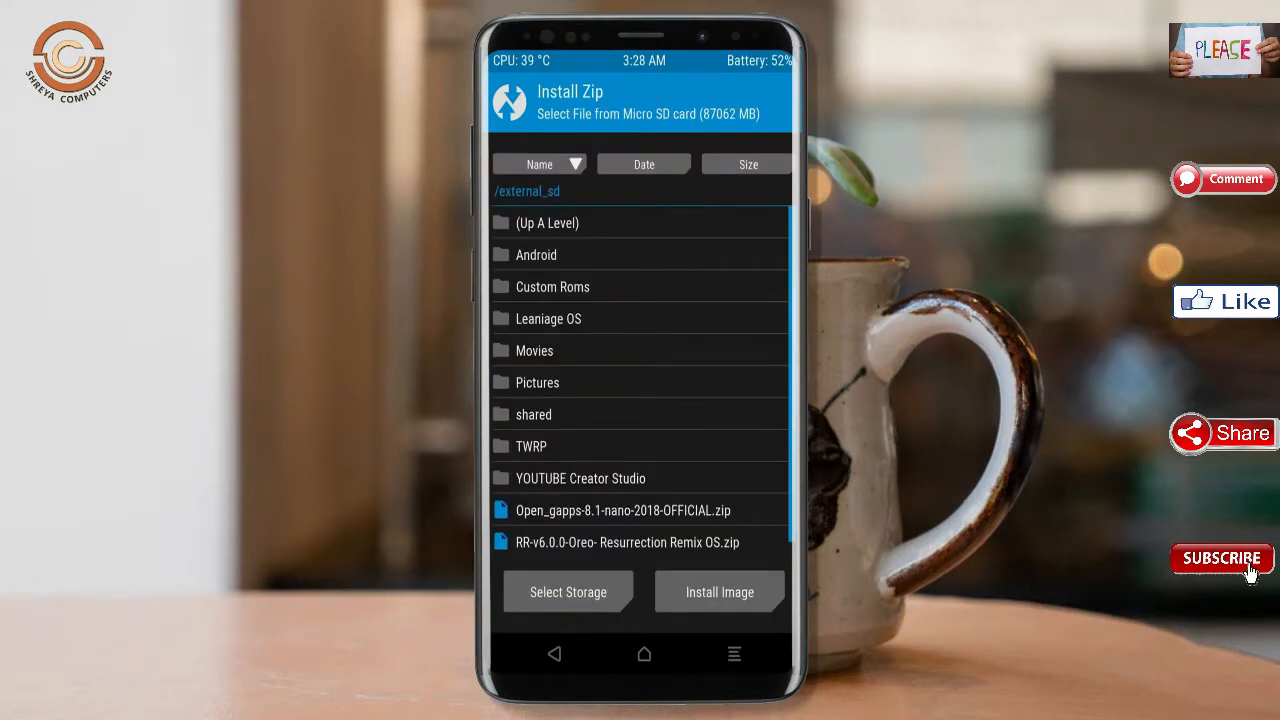
- Flash the Open GApps zip, wipe cache and Dalvik, and reboot into the system
{"action": "left_click", "coordinate": [622, 510]}
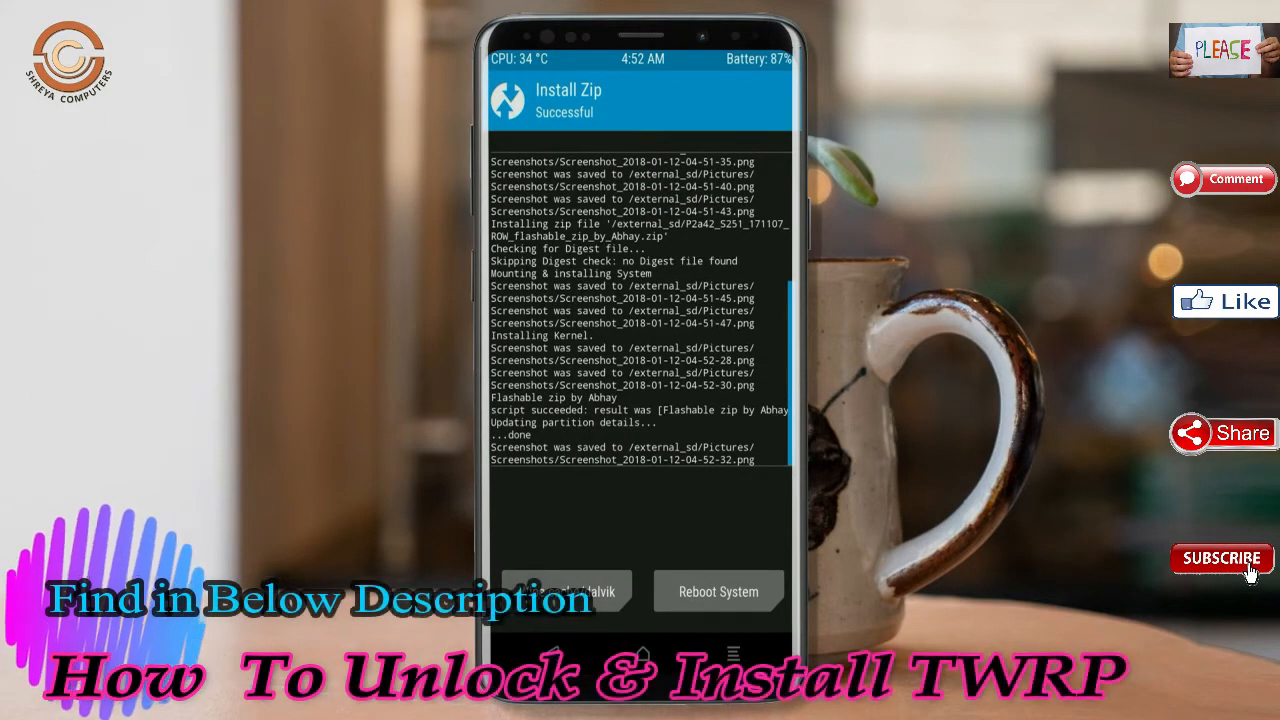
{"action": "left_click", "coordinate": [565, 591]}
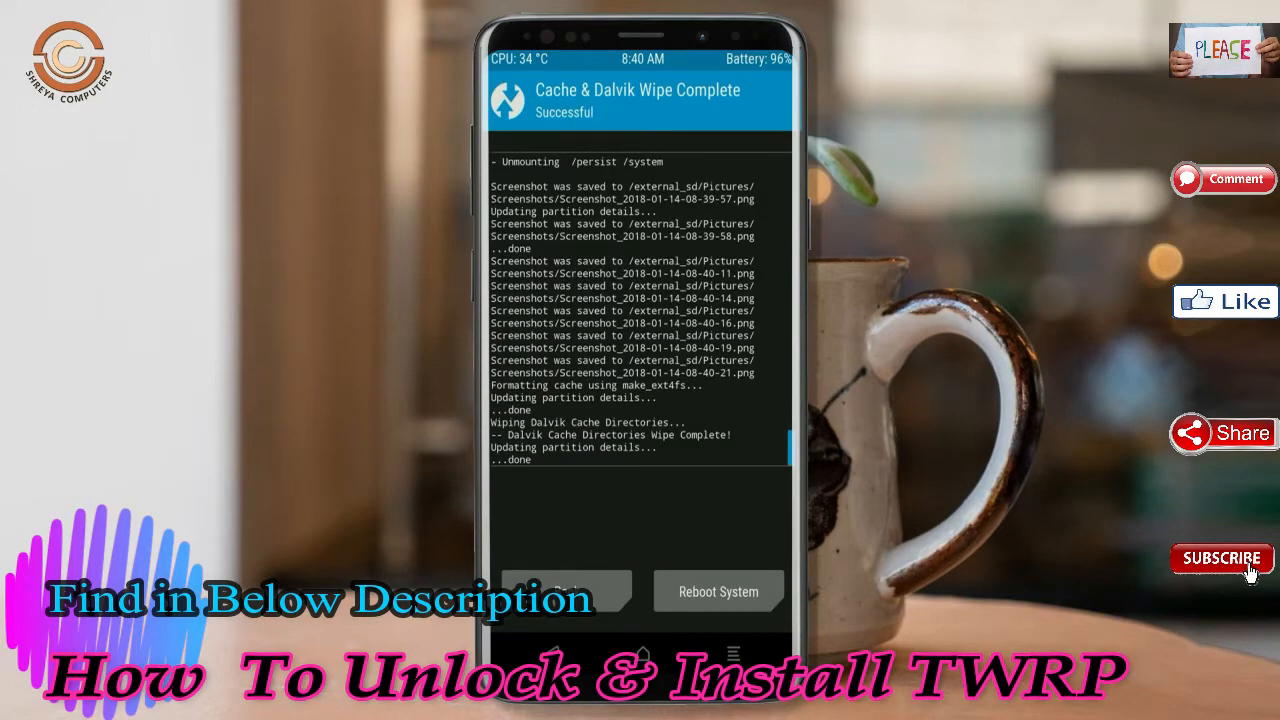
{"action": "left_click", "coordinate": [718, 591]}
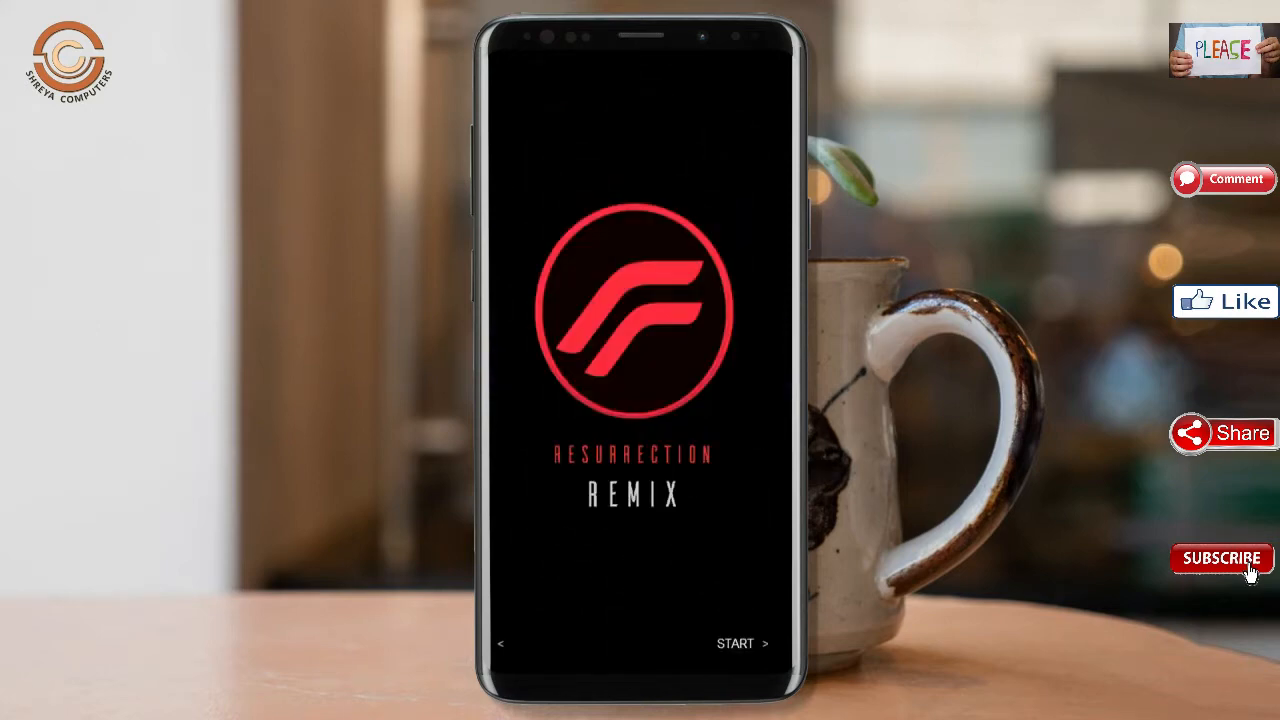
- Complete Resurrection Remix setup, open Play Store to verify it, then return home
{"action": "left_click", "coordinate": [736, 643]}
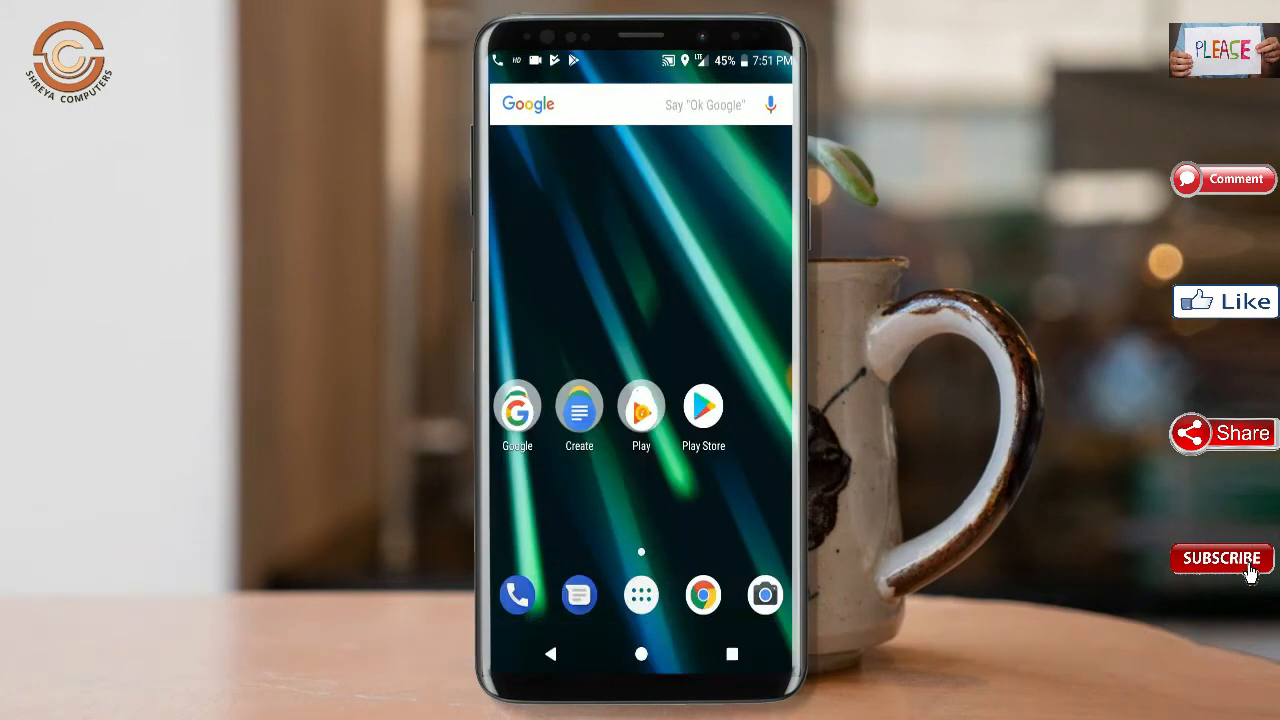
{"action": "left_click", "coordinate": [579, 410]}
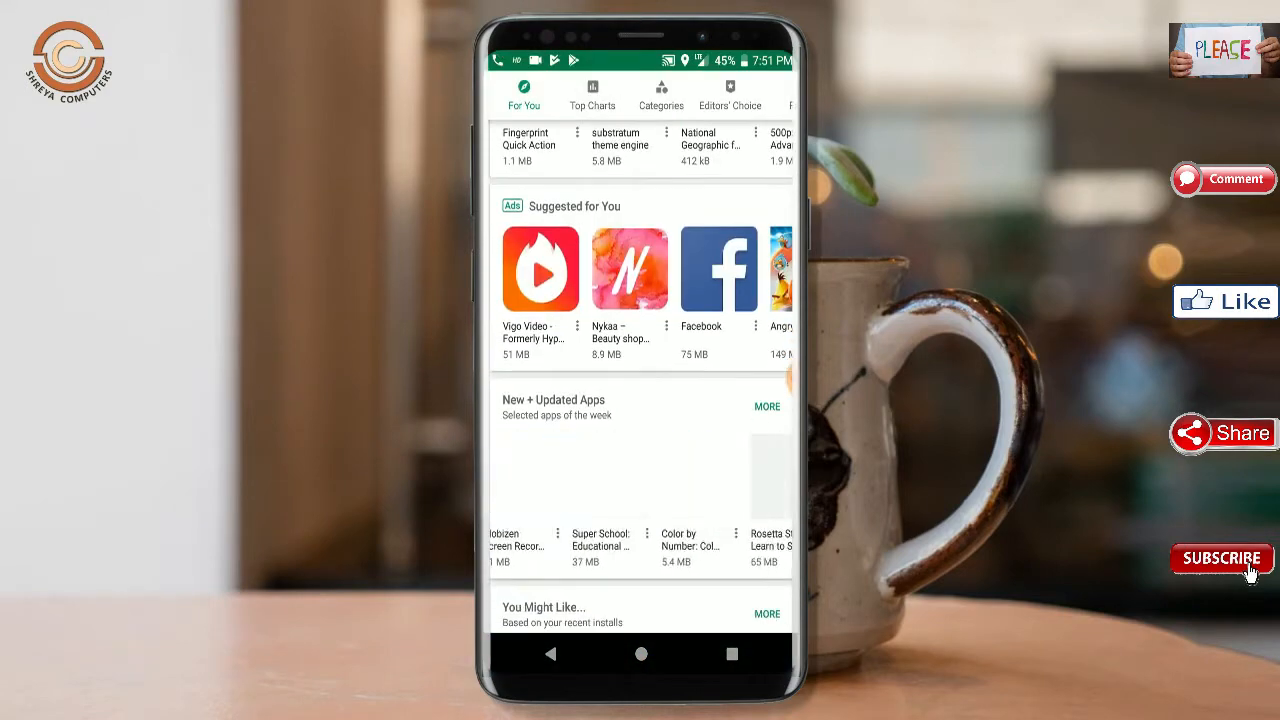
{"action": "left_click", "coordinate": [641, 653]}
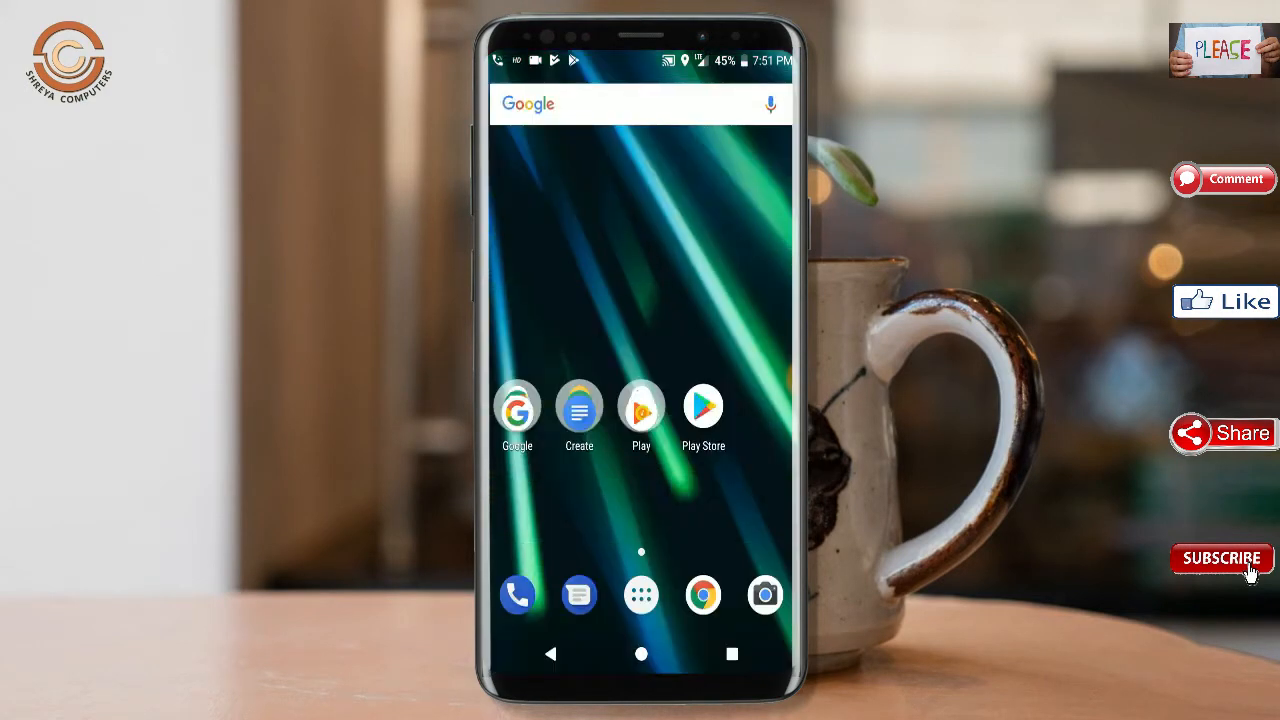